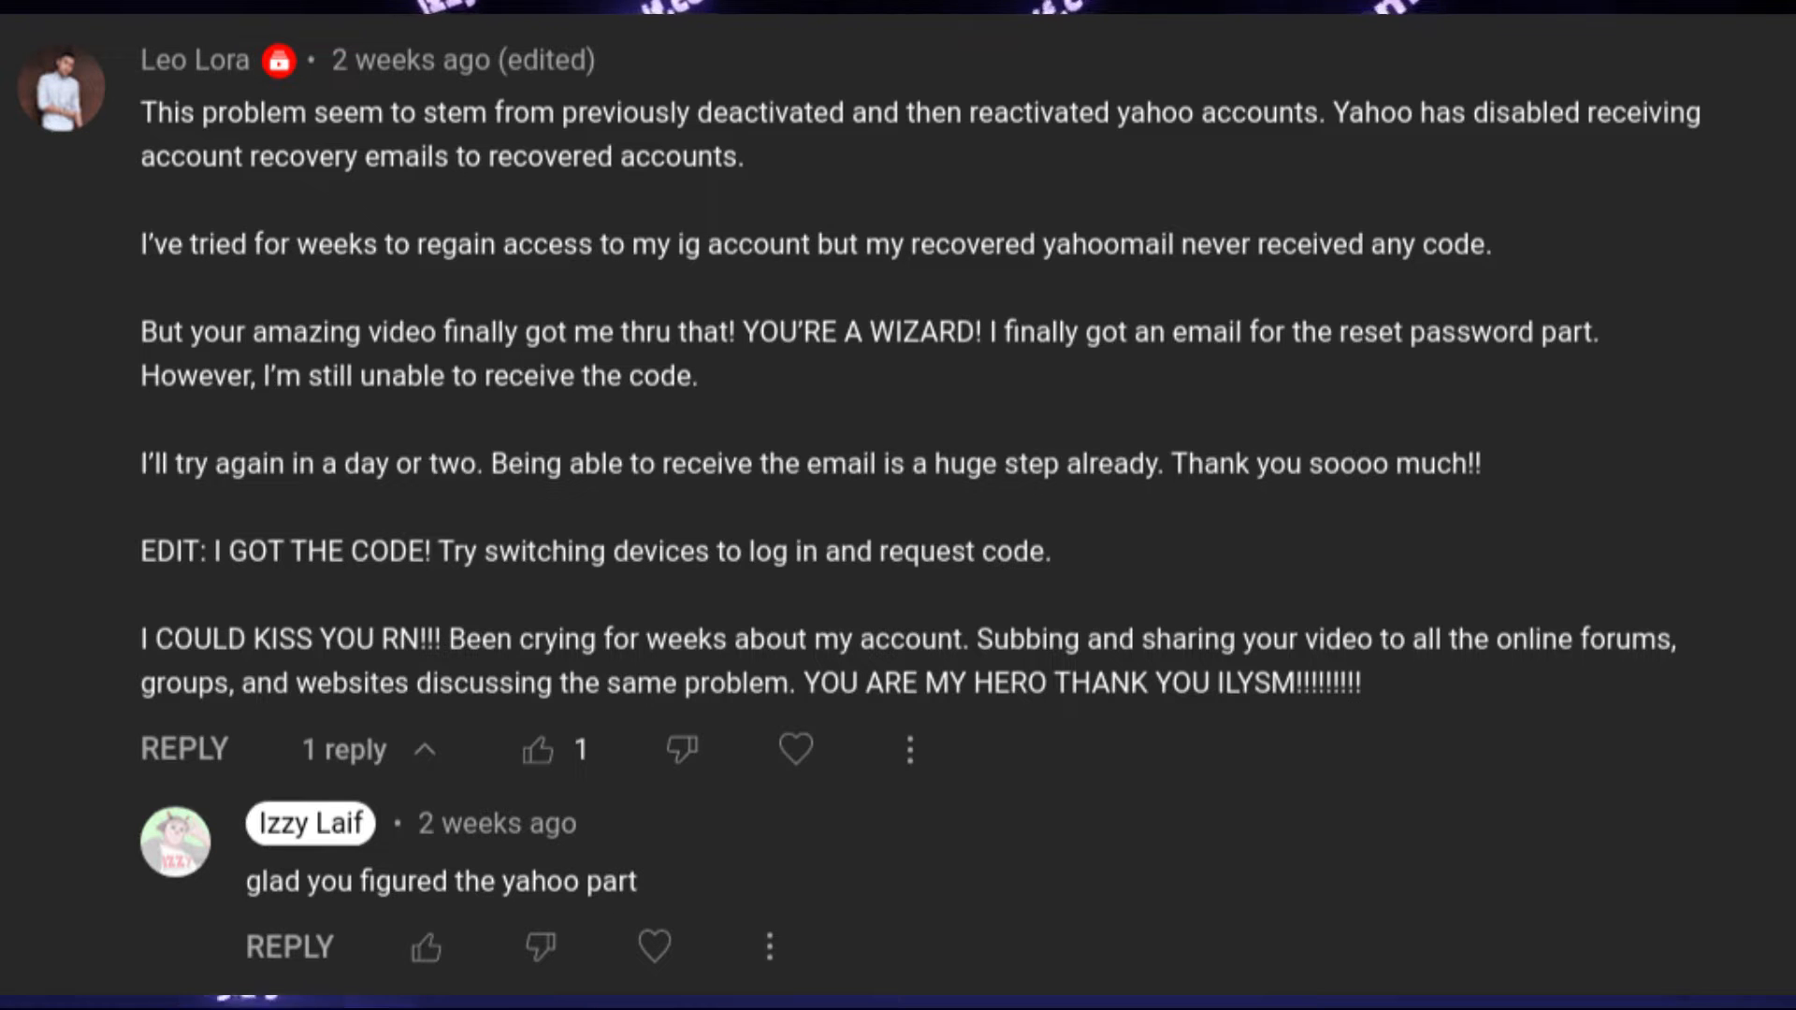
# Scroll down through the Google results for 'instagram privacy policy questions'
pyautogui.scroll(-3)
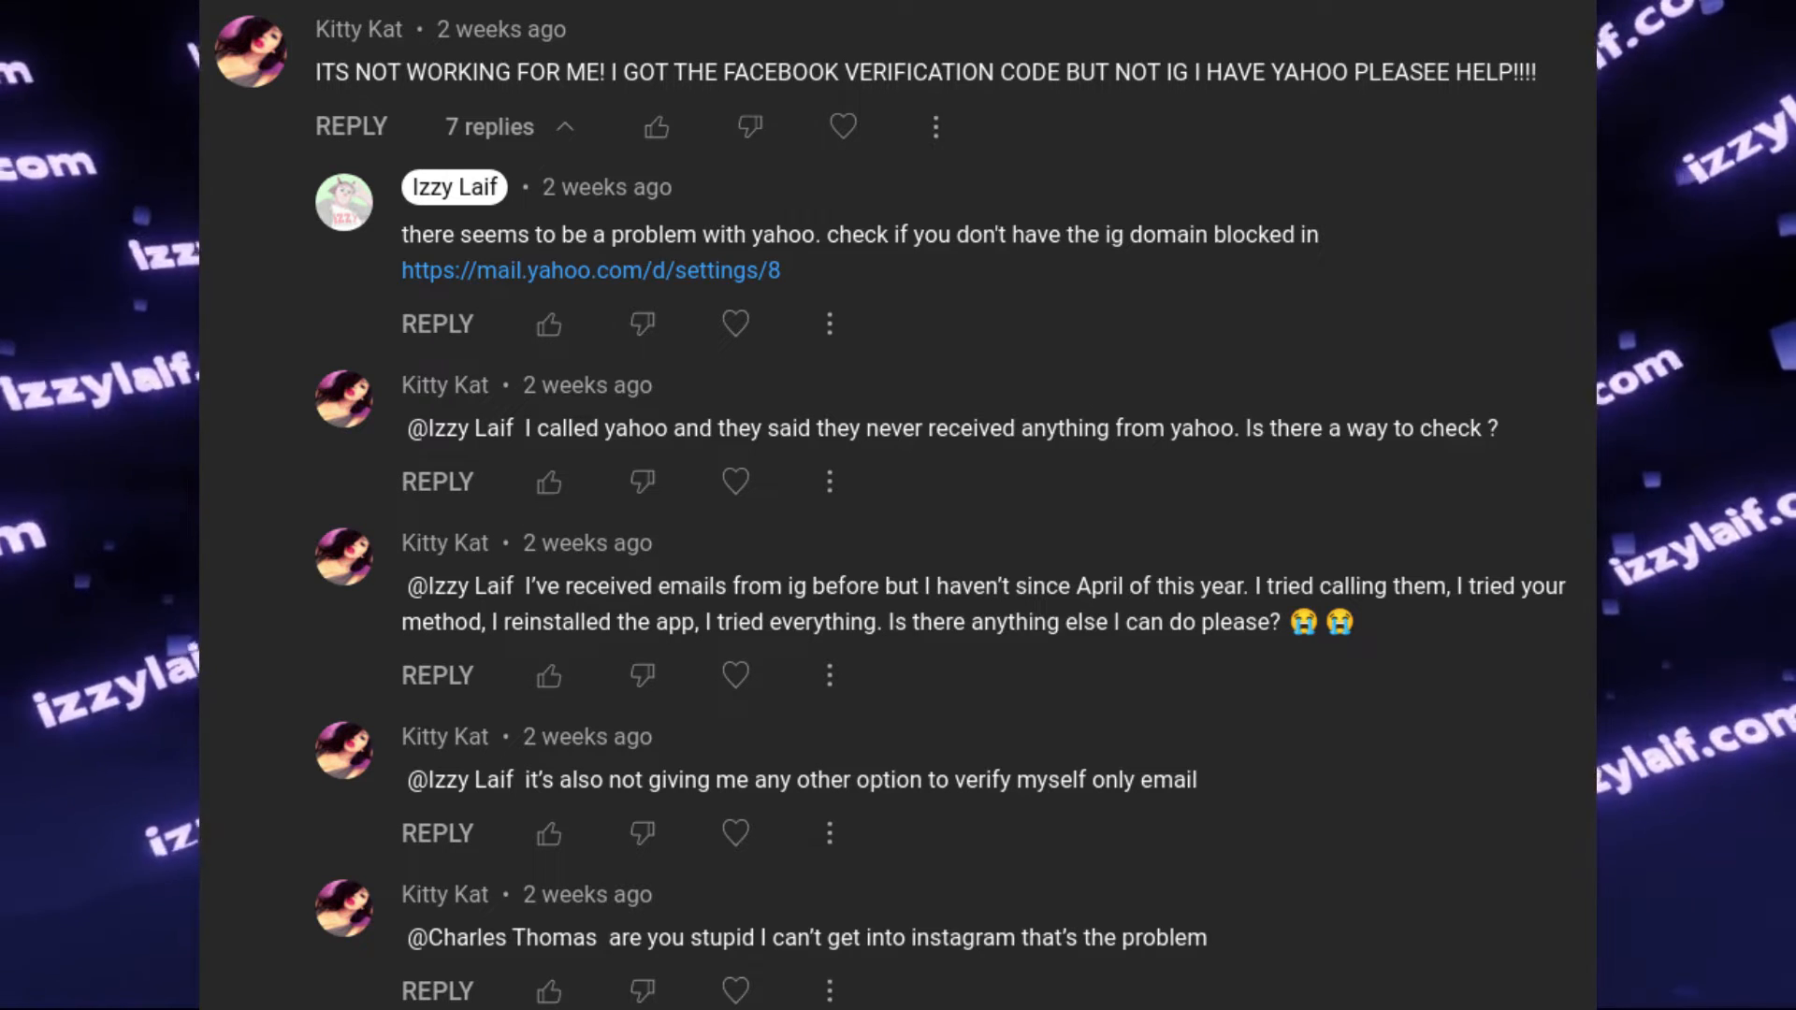
pyautogui.scroll(-3)
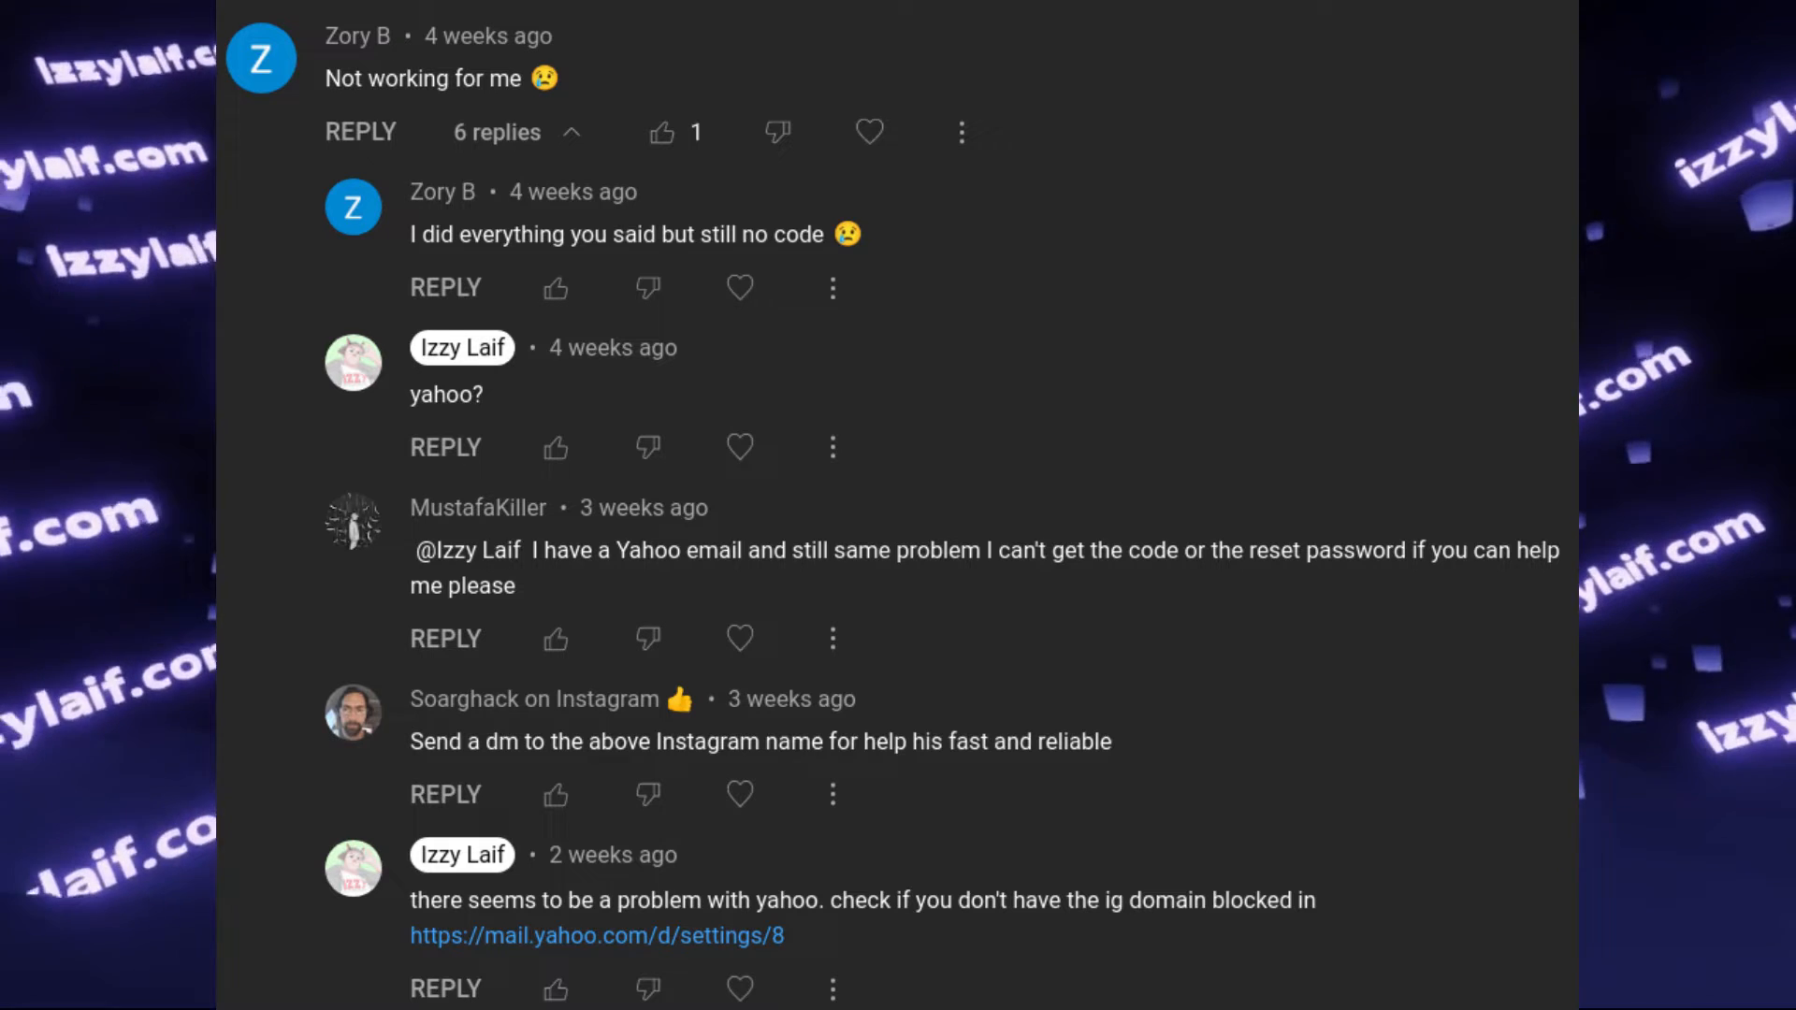
pyautogui.scroll(-3)
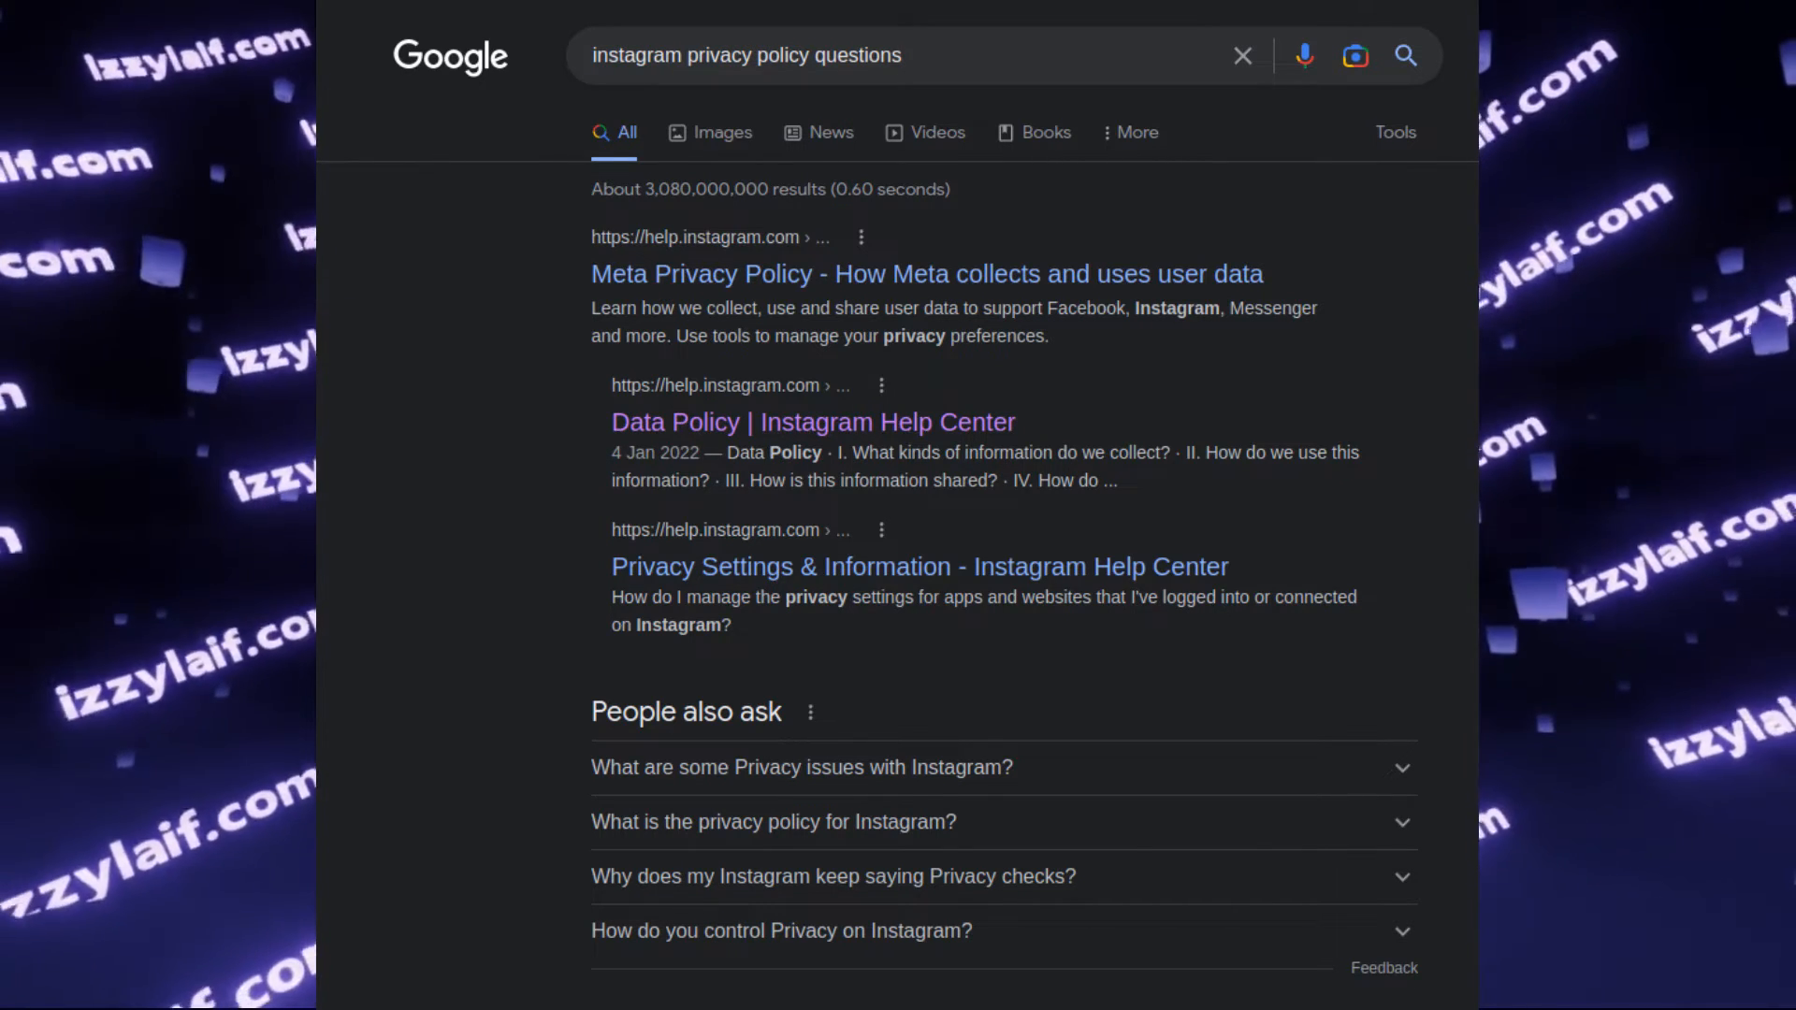
# Open the 'Data Policy | Instagram Help Center' result and reach section XI on contacting Meta
pyautogui.click(812, 422)
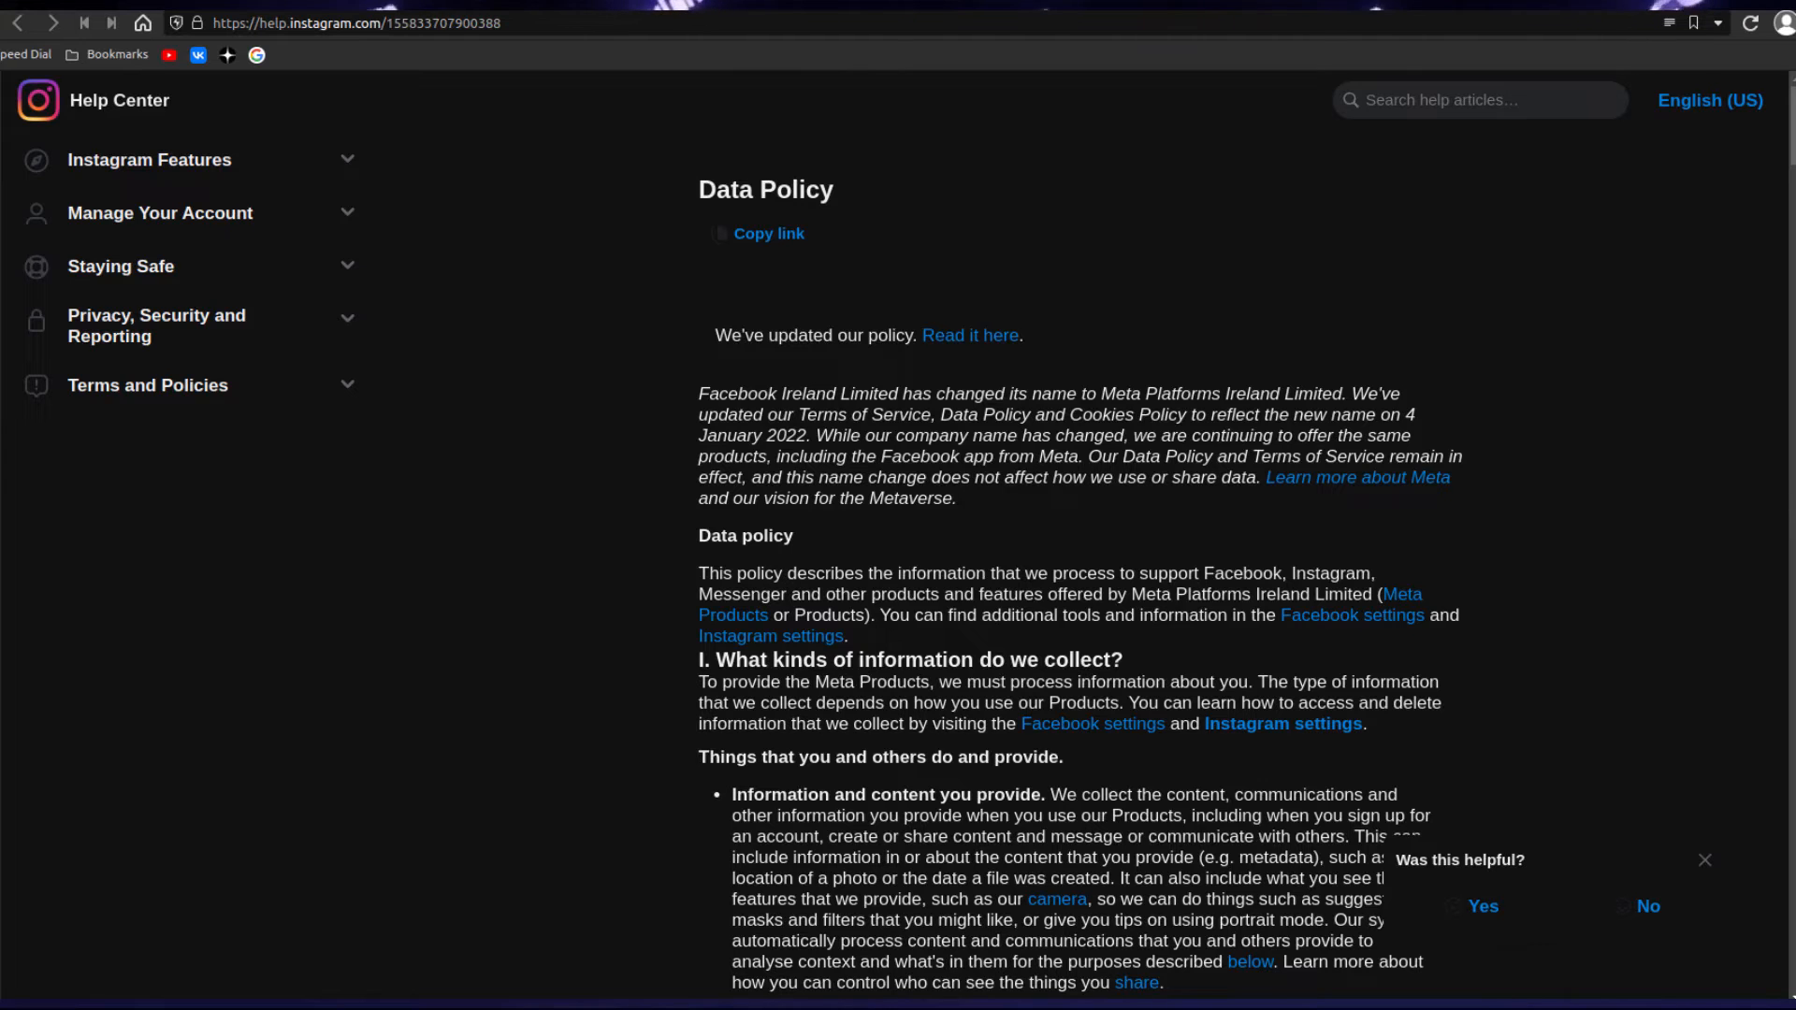
pyautogui.scroll(-3)
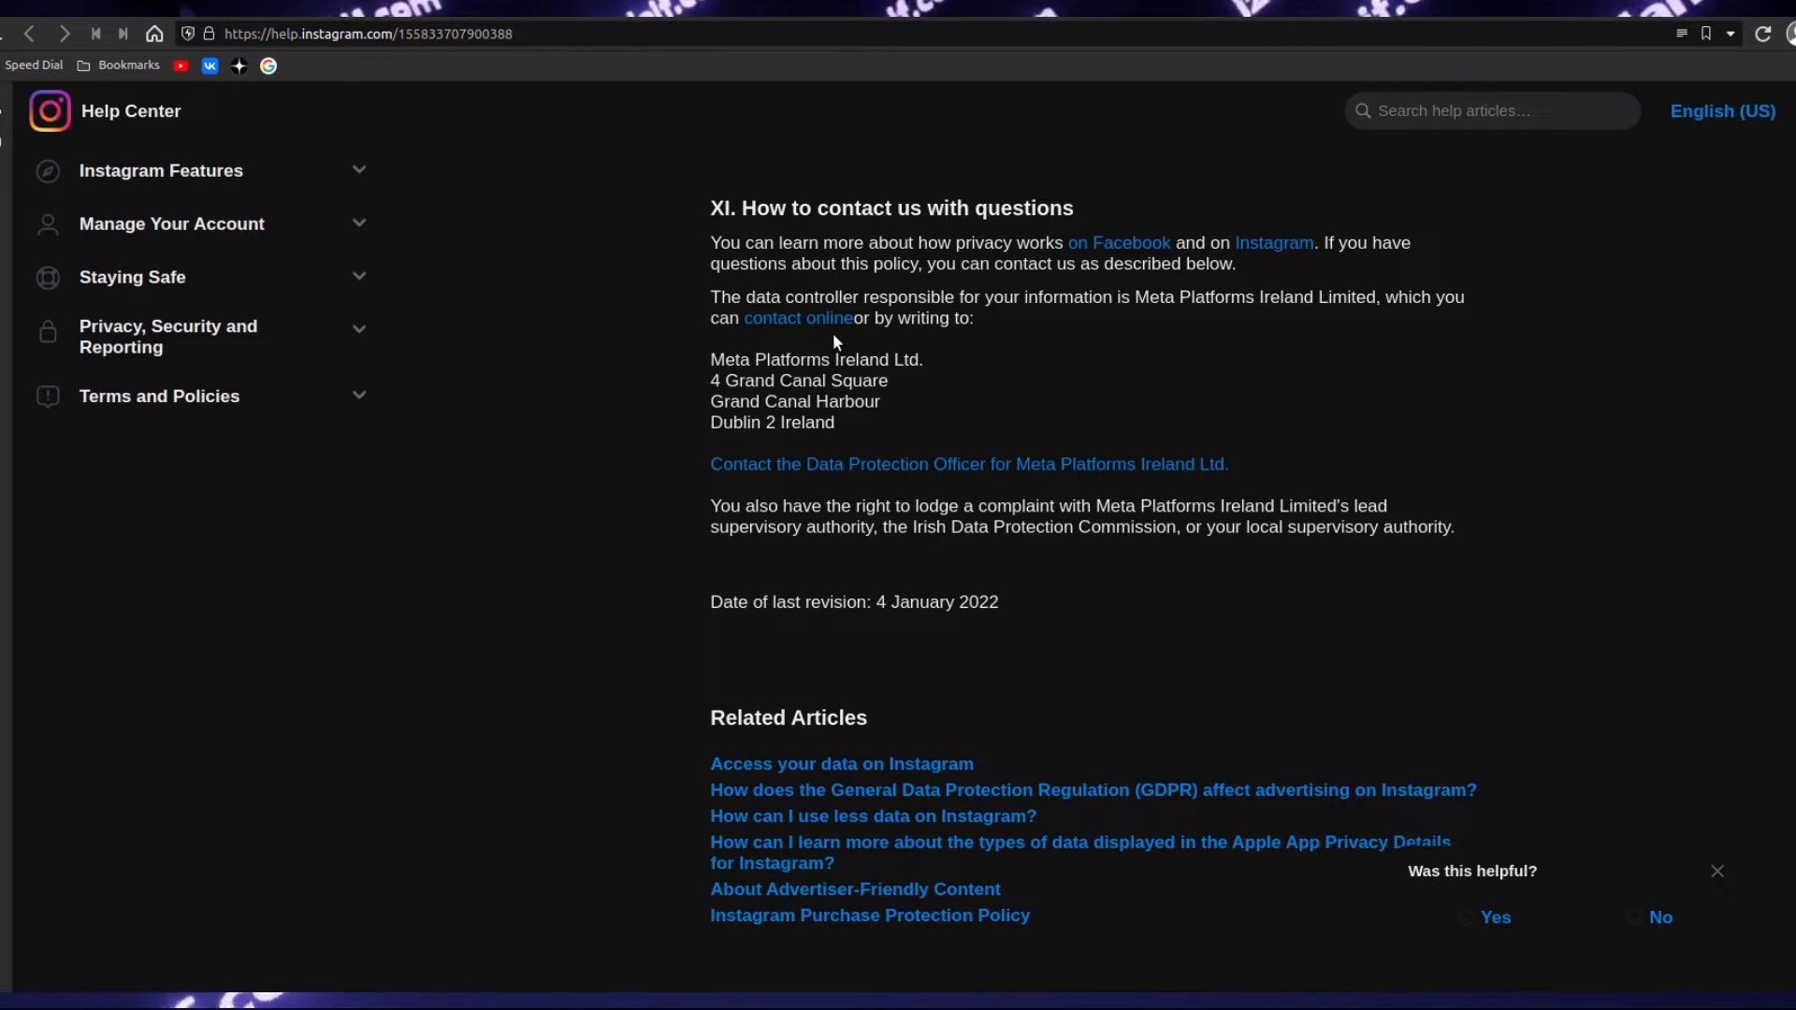
# Start the online contact form for Instagram and select Privacy Policy options down to 'I still have a question'
pyautogui.click(797, 318)
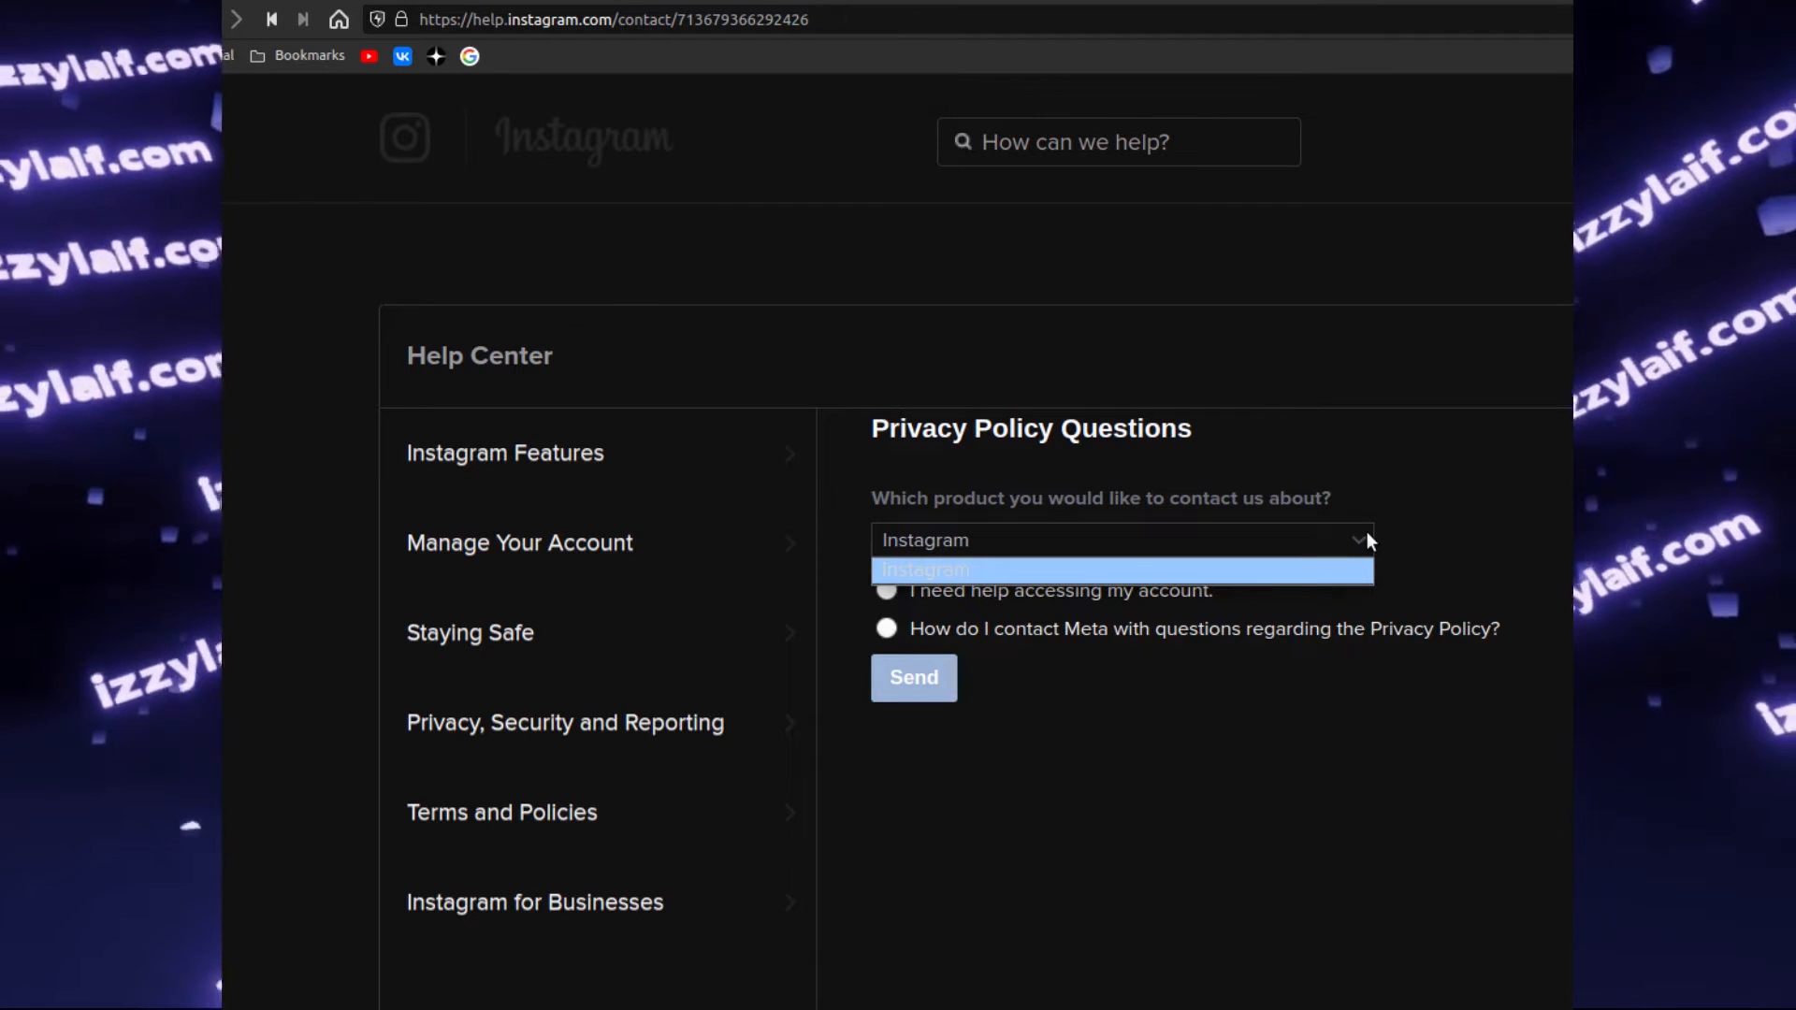
pyautogui.click(1123, 569)
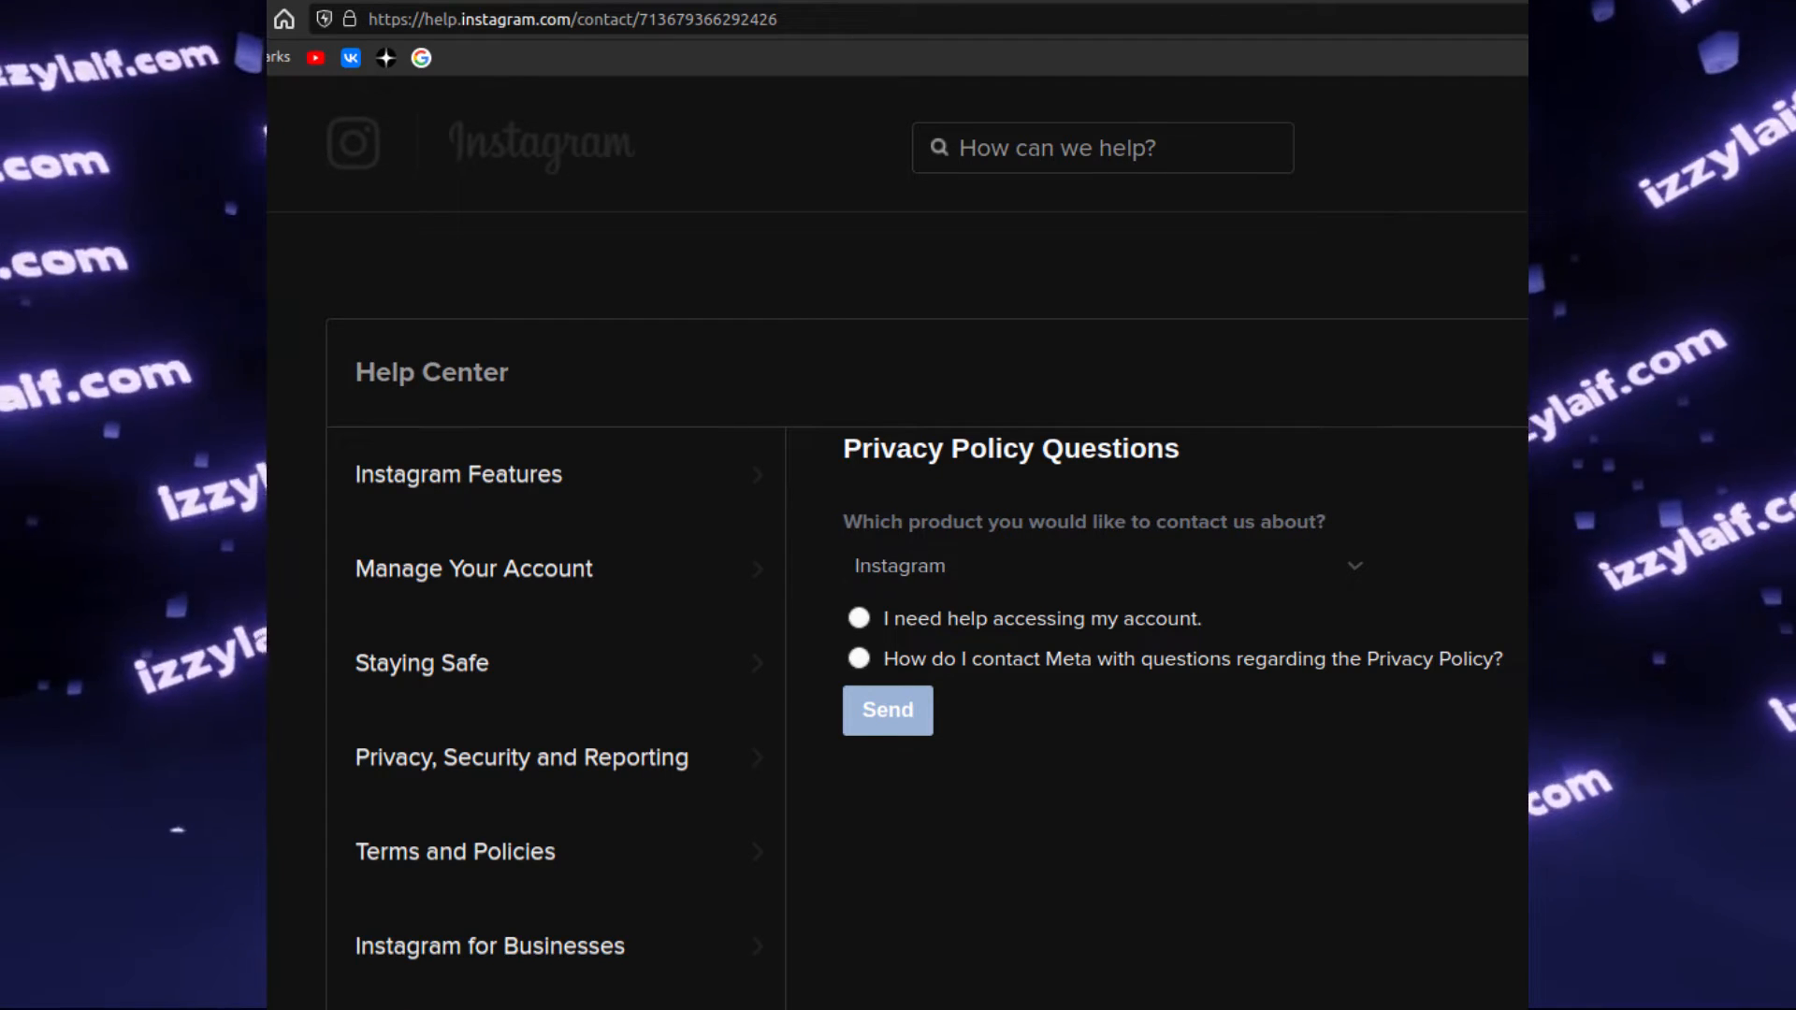
pyautogui.click(859, 658)
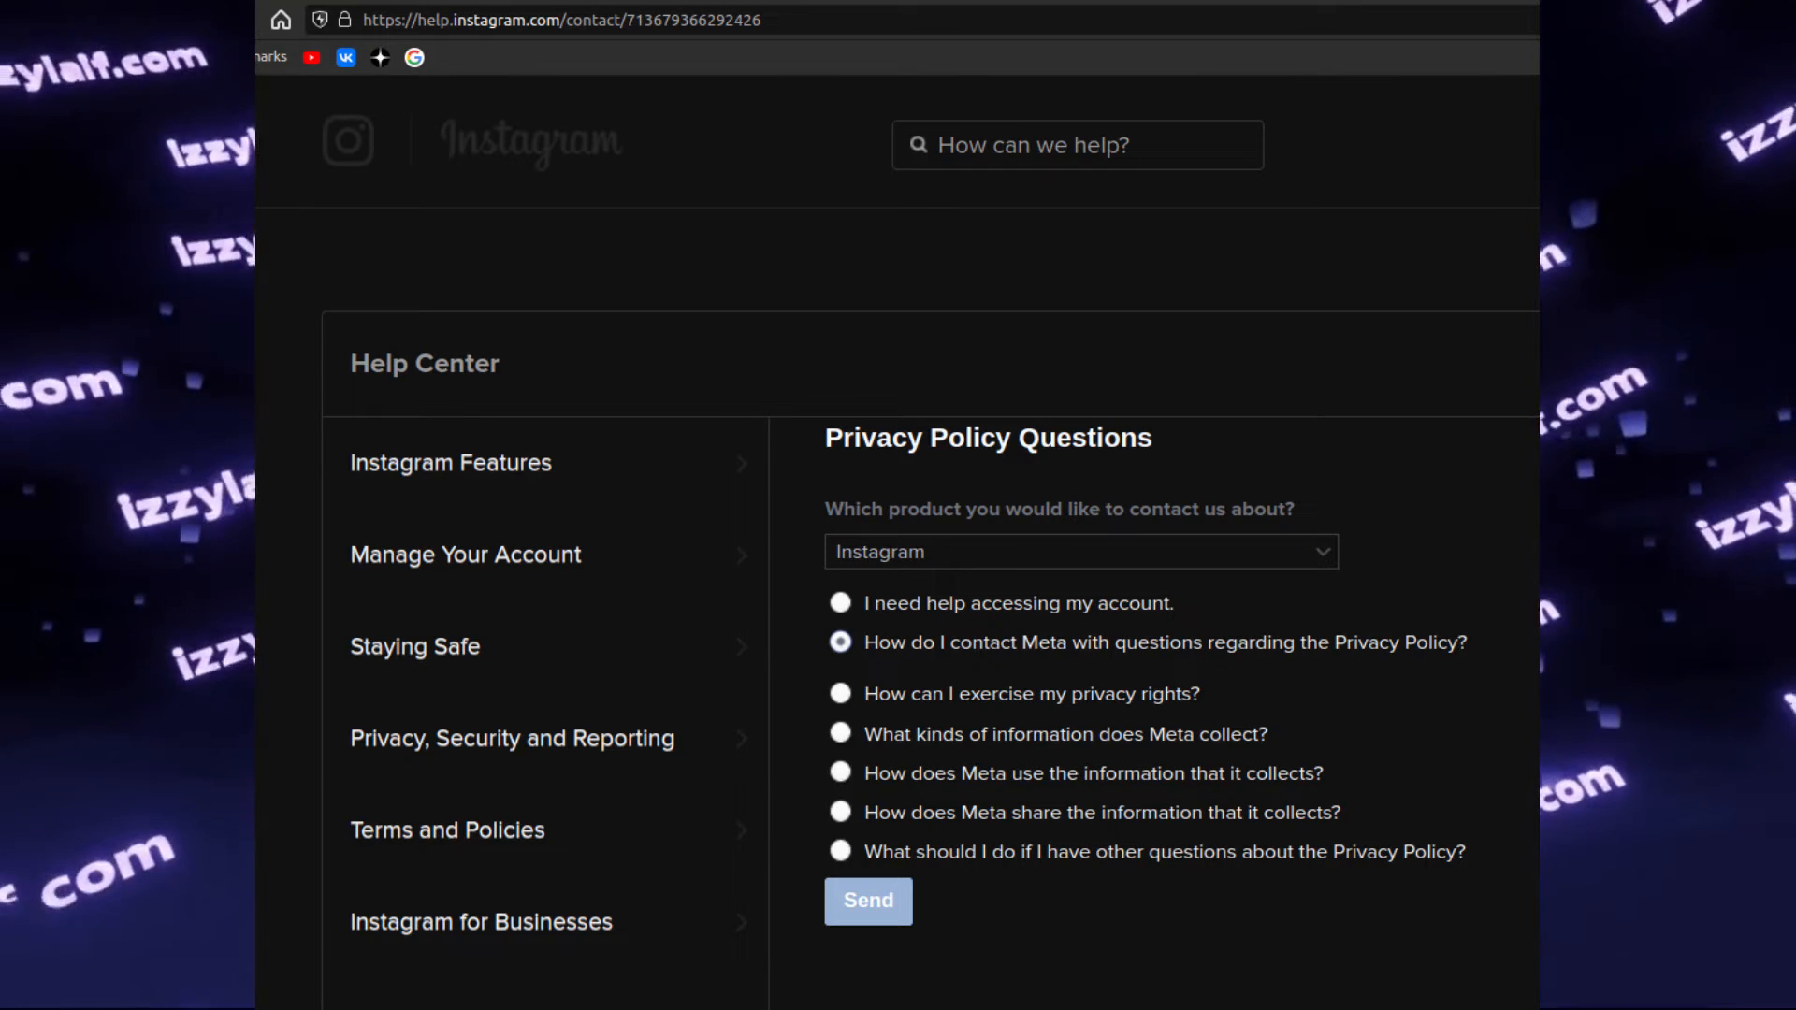
pyautogui.click(838, 851)
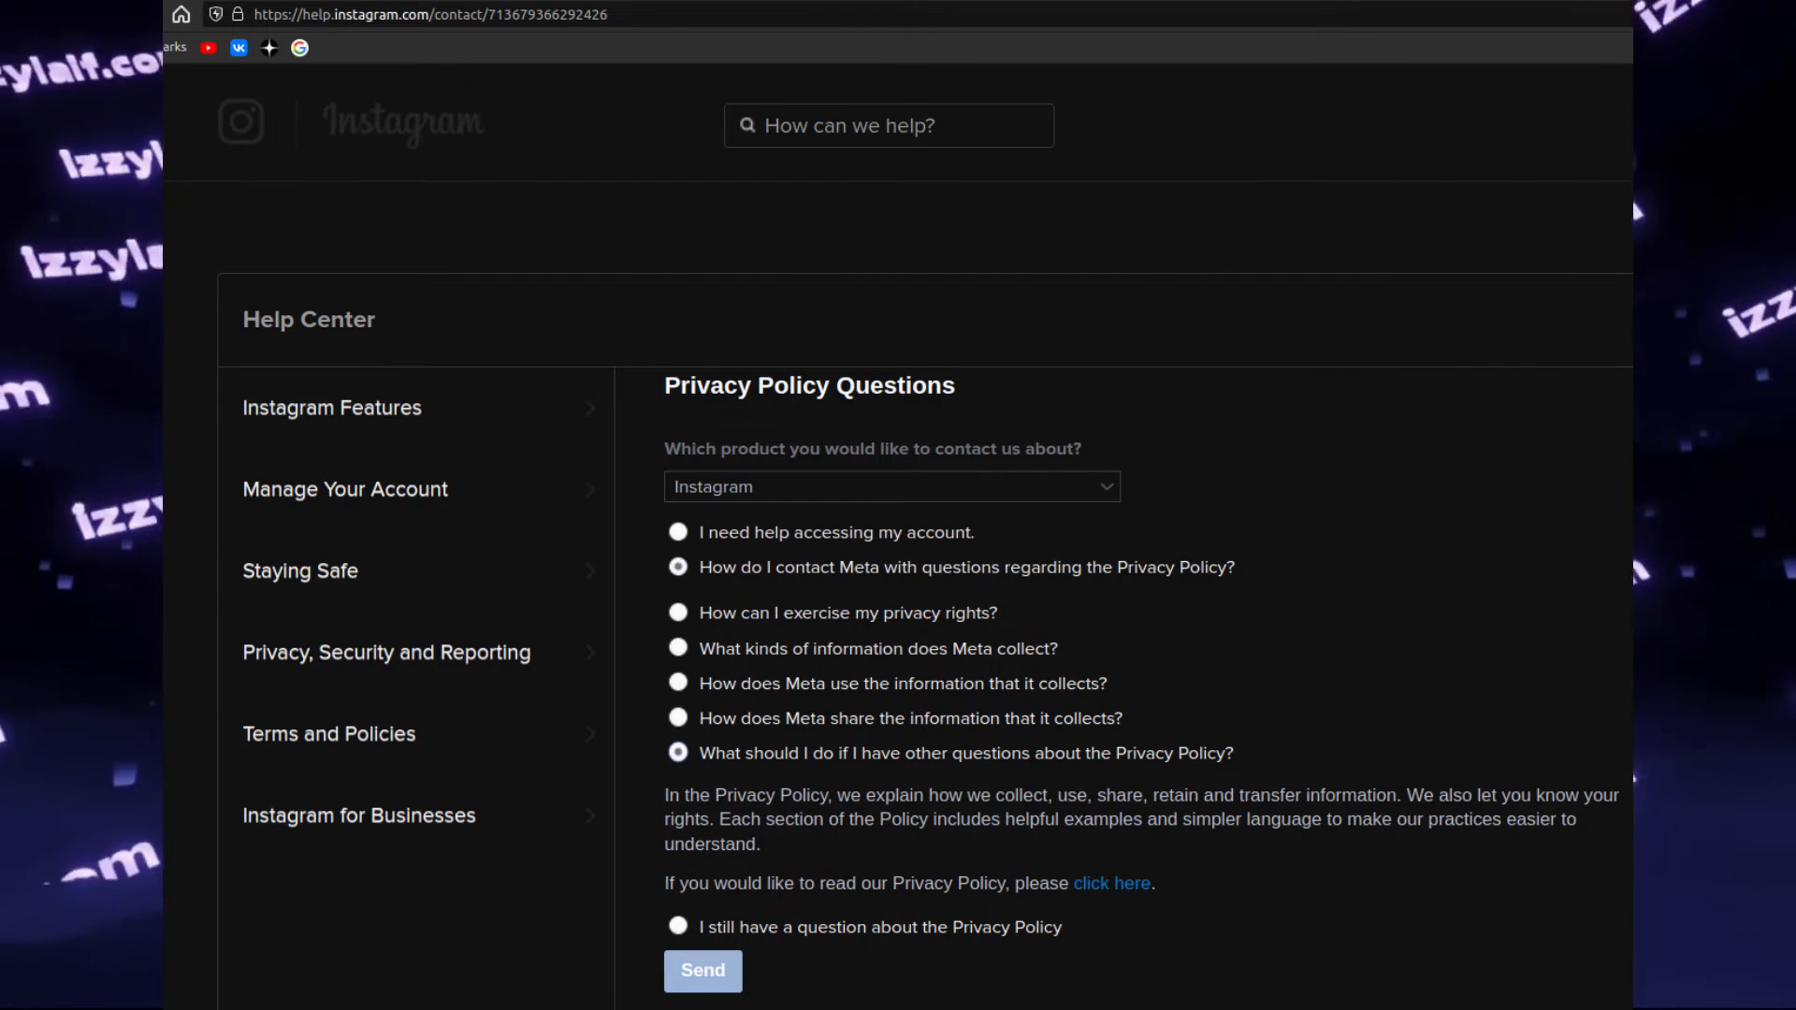
pyautogui.click(678, 927)
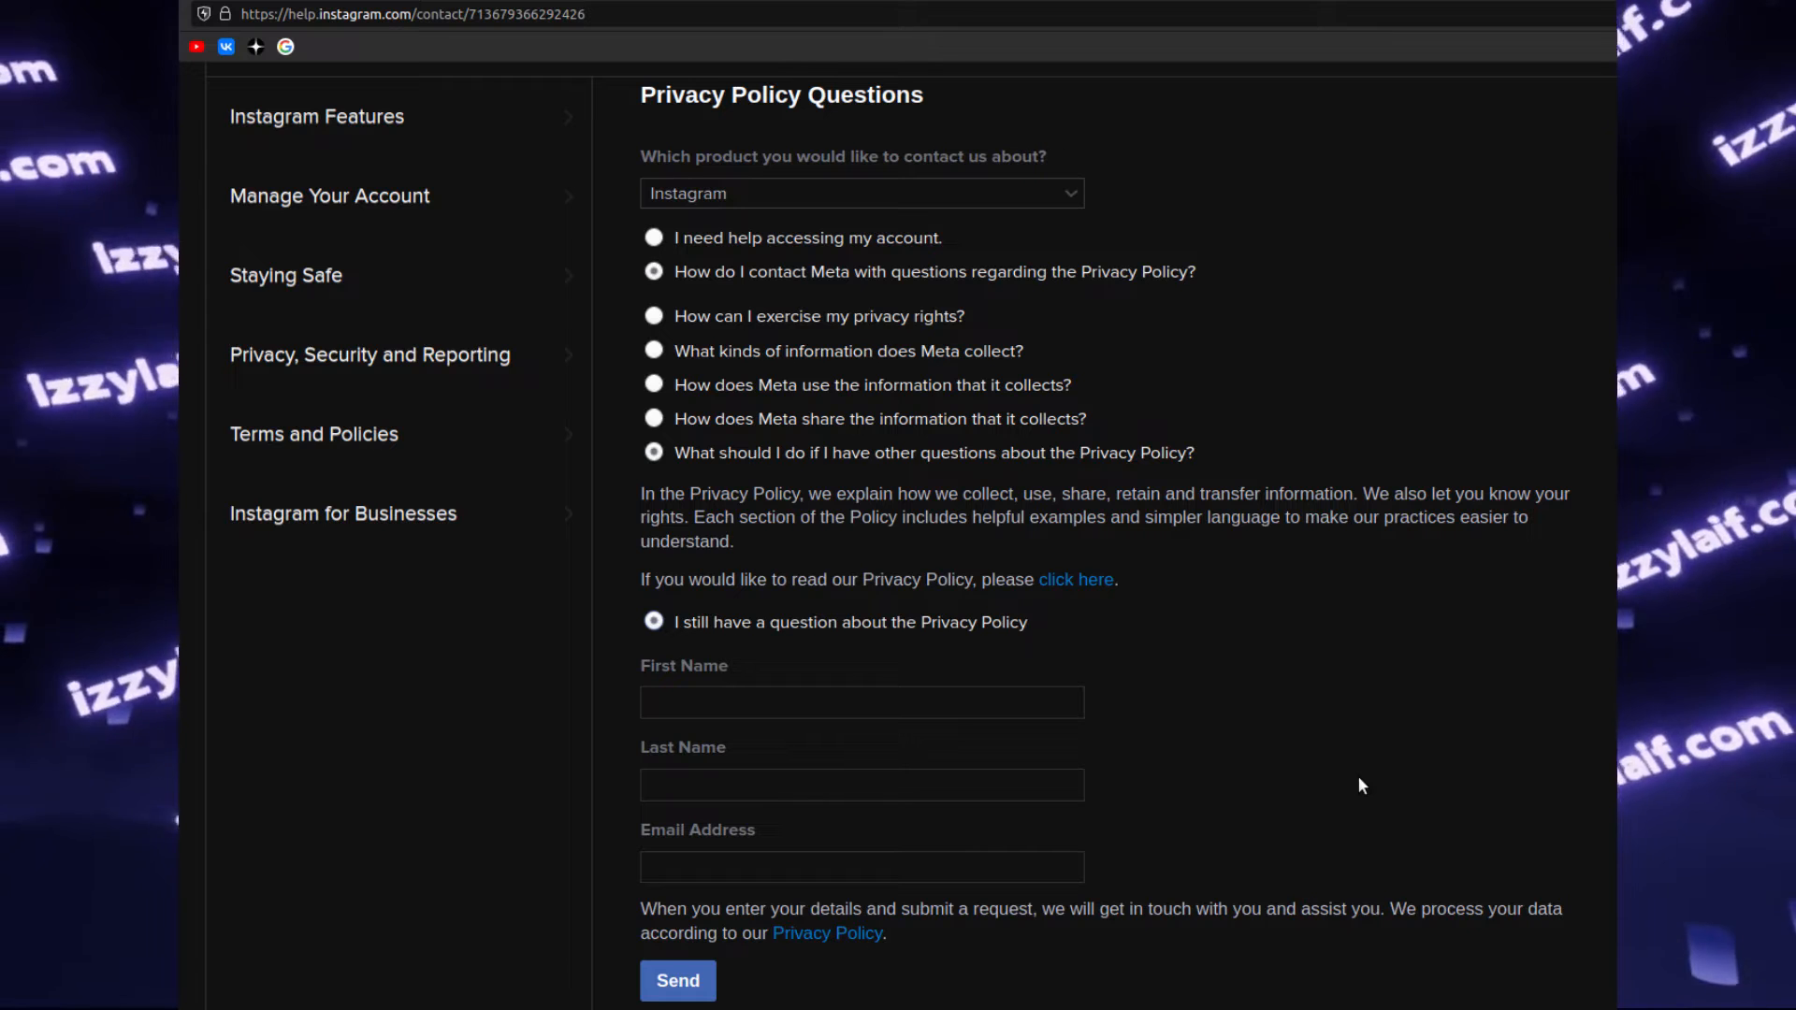
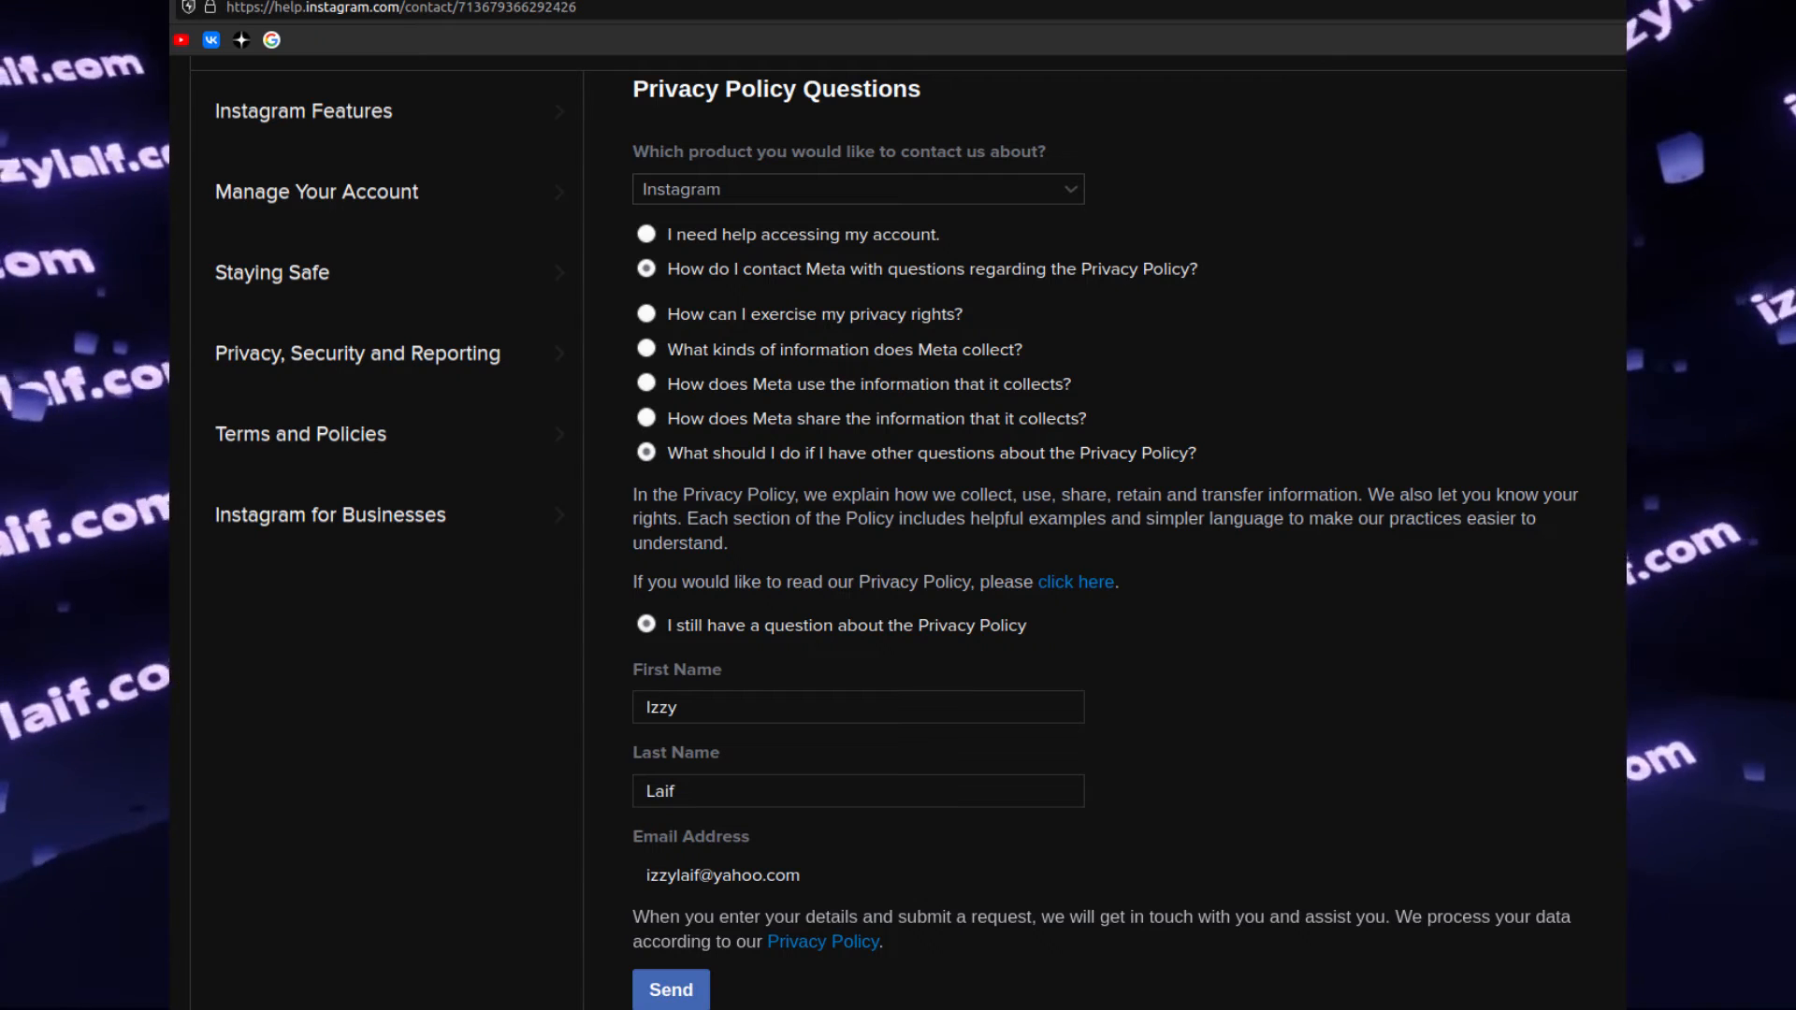
pyautogui.click(670, 990)
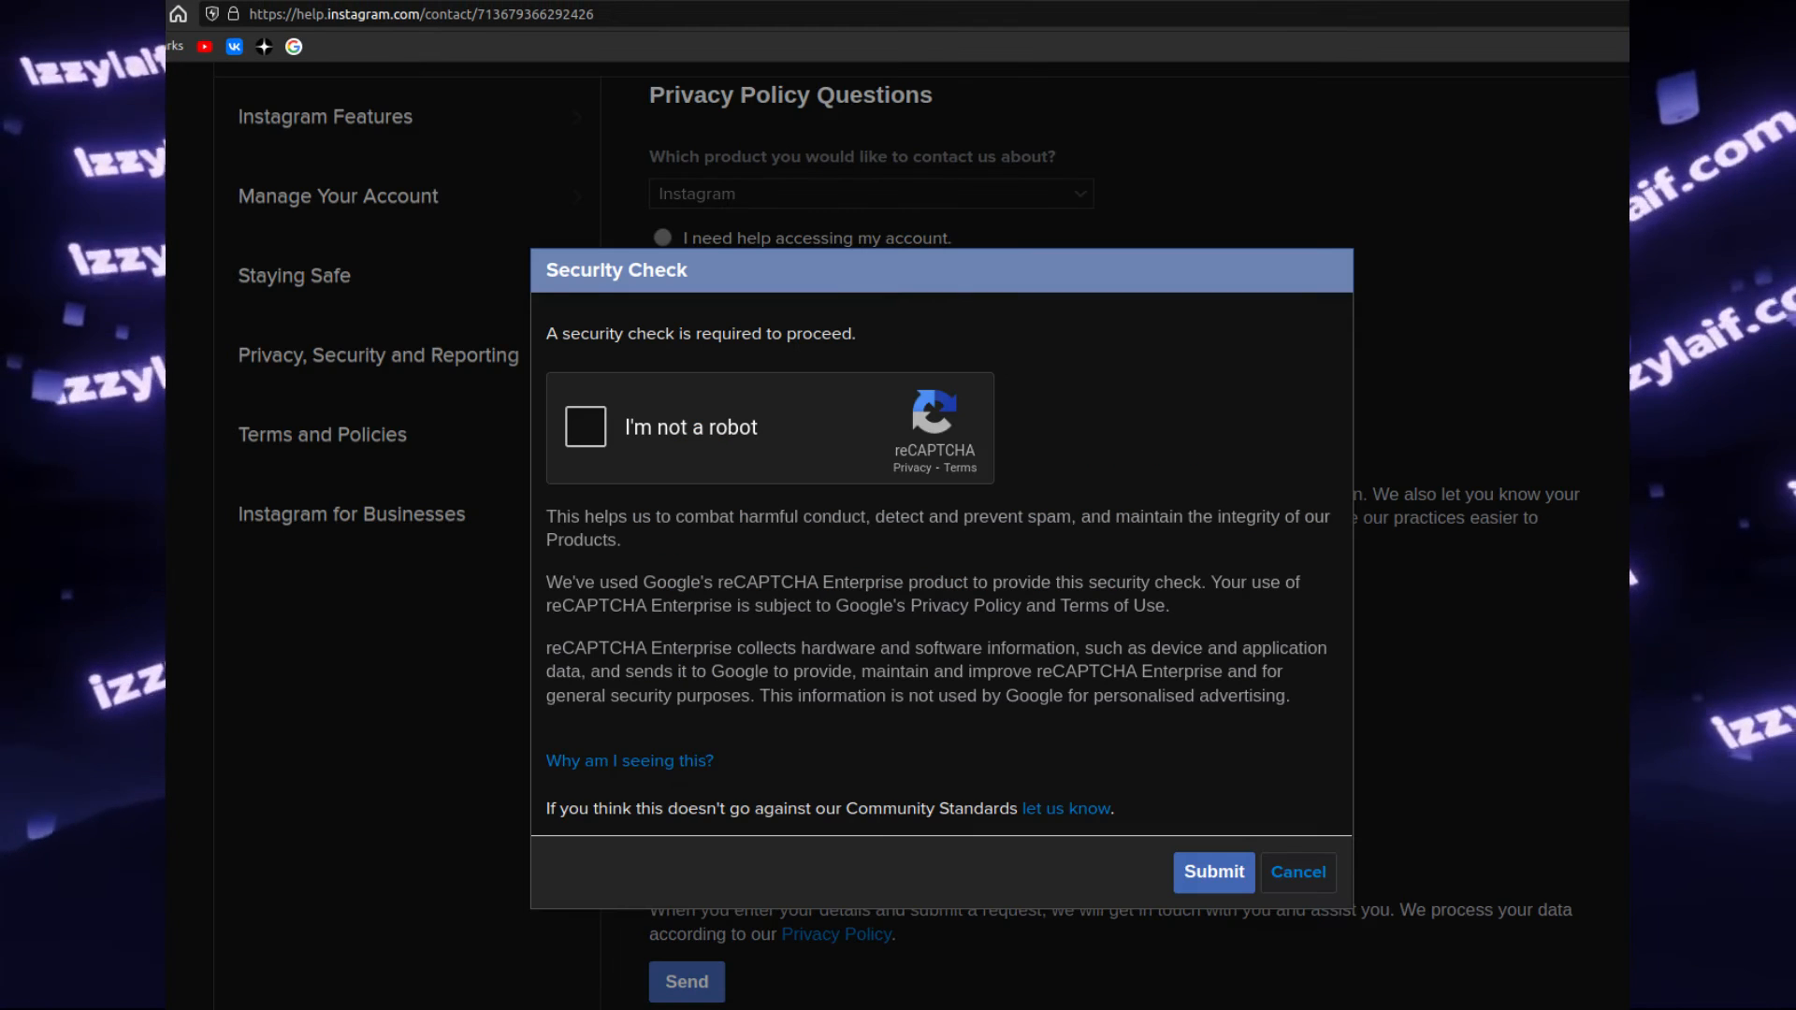
pyautogui.click(585, 426)
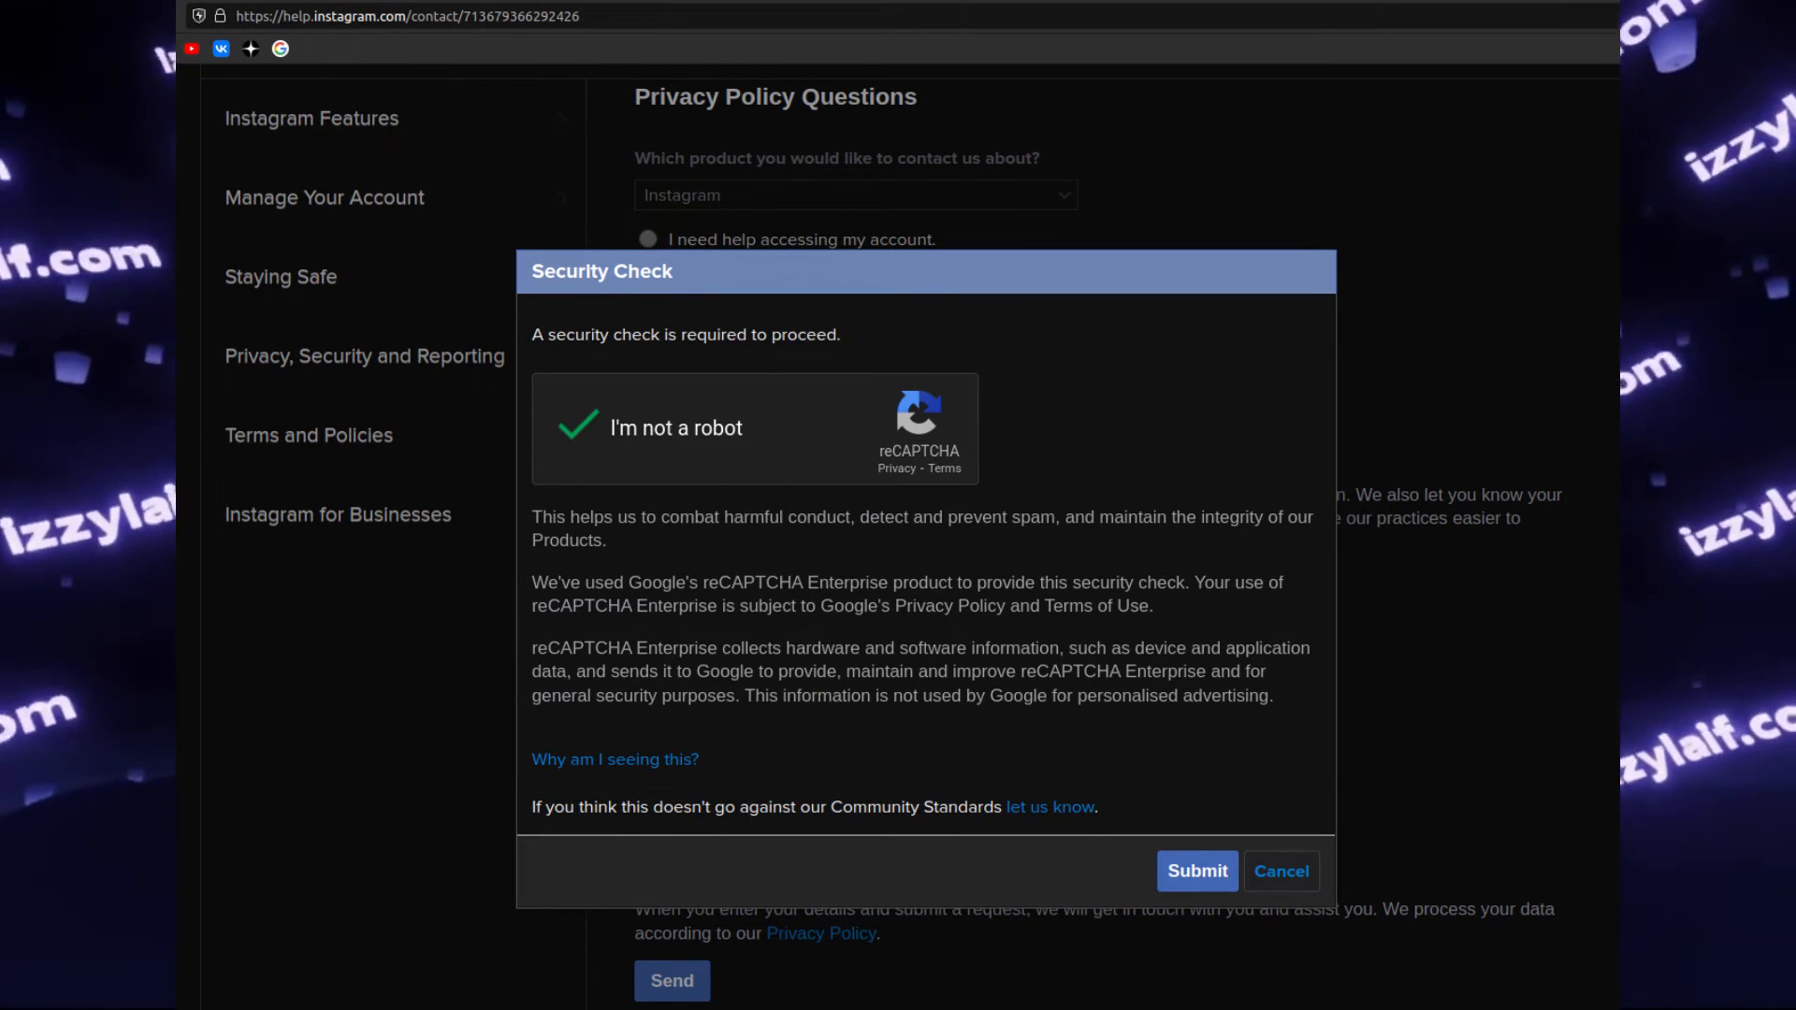